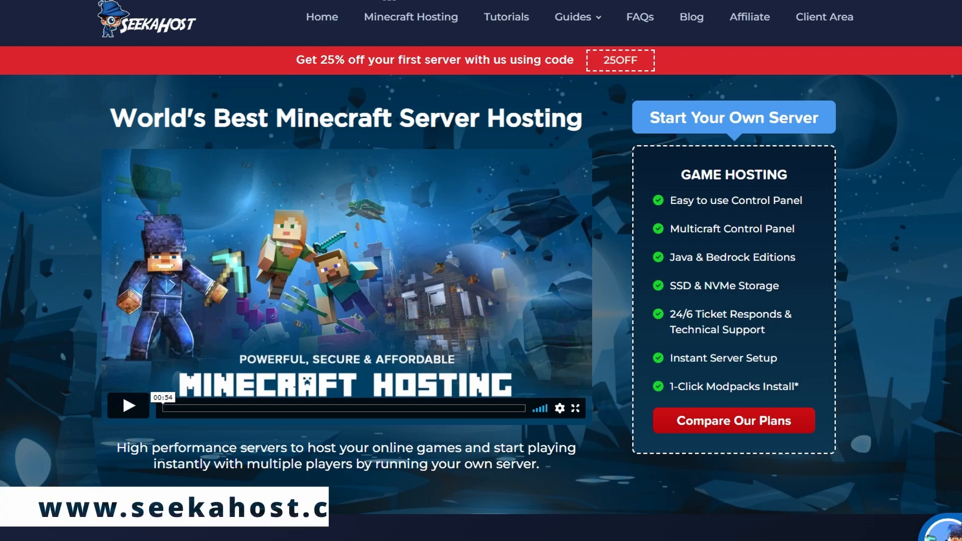
Begin logging in to the Multicraft panel from the SeekaHost homepage
type("o")
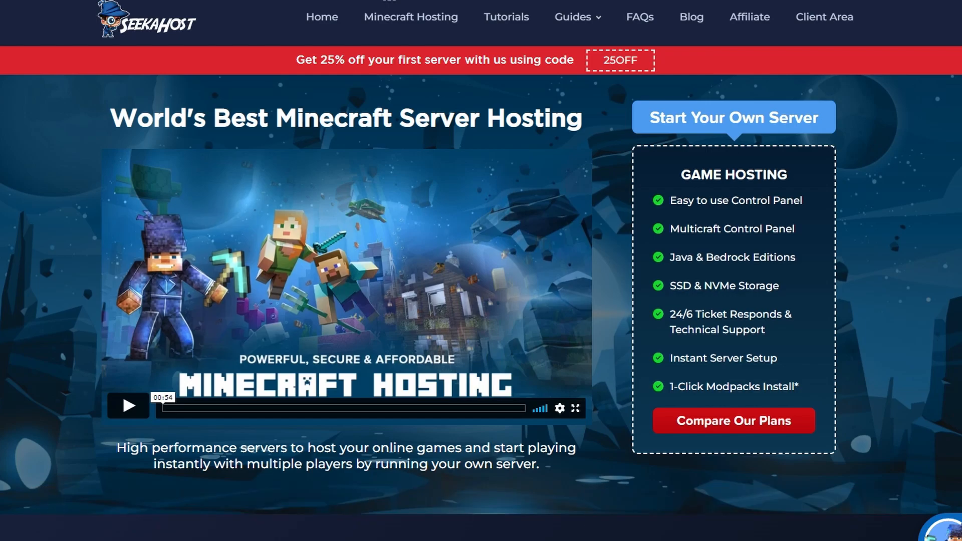
mouse_move(410, 16)
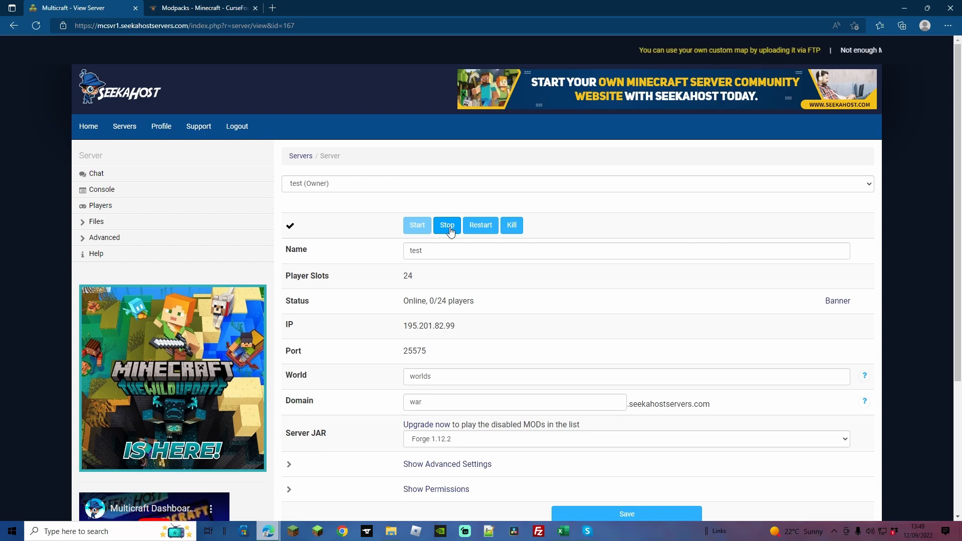
left_click(625, 439)
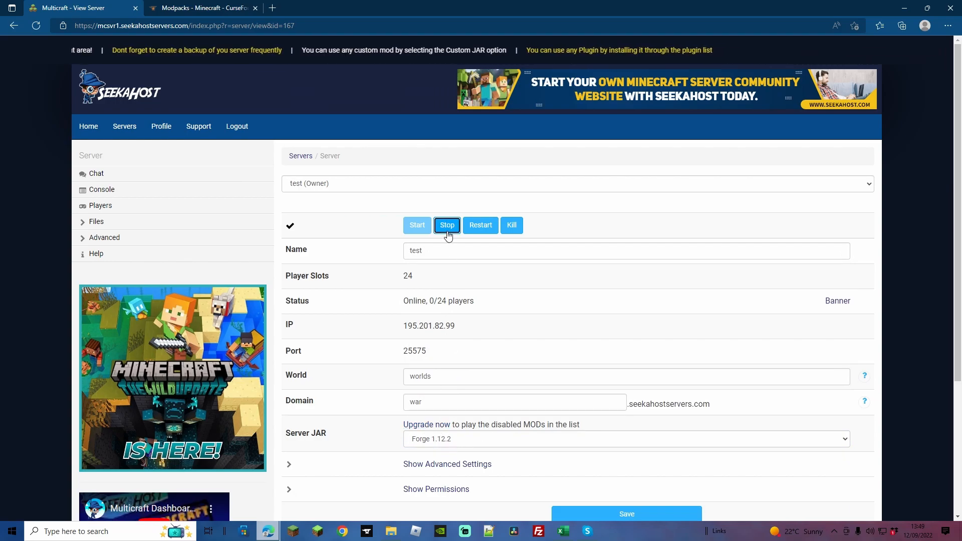
Search CurseForge mods for 'biomes' and go to the Biomes O' Plenty project page
left_click(199, 7)
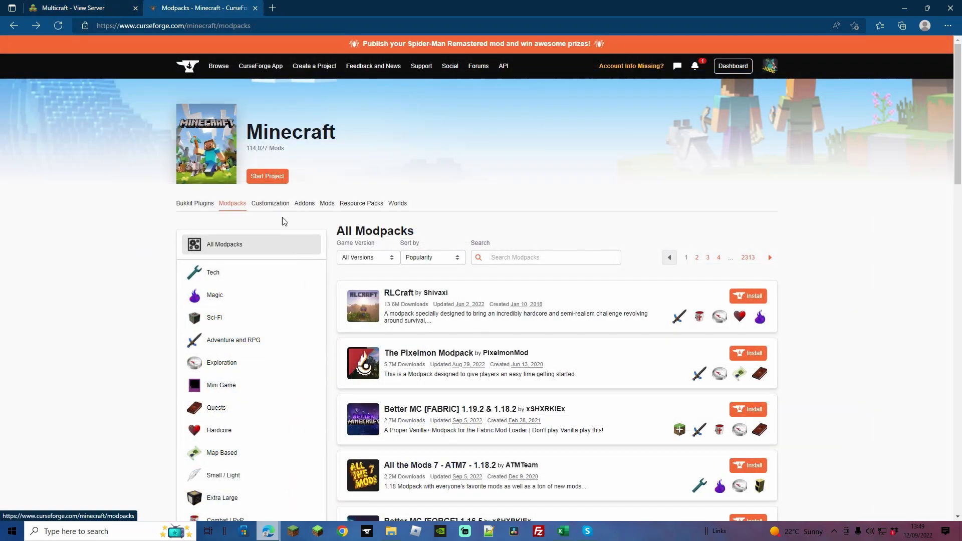
mouse_move(432, 219)
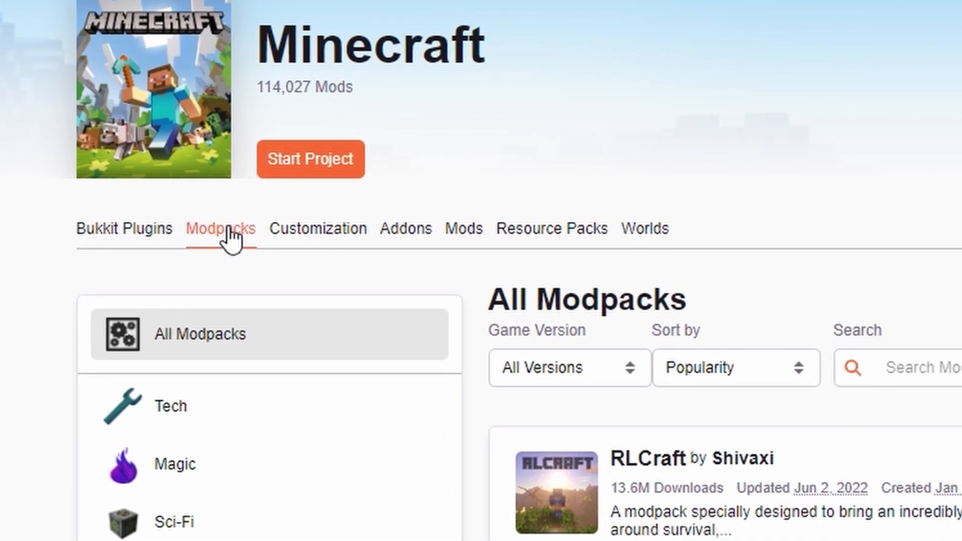
left_click(465, 228)
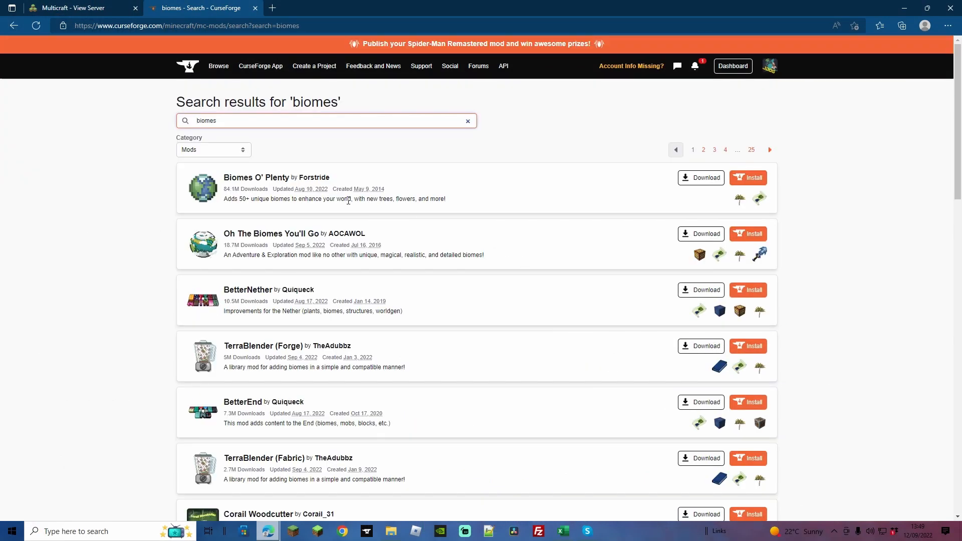
mouse_move(478, 181)
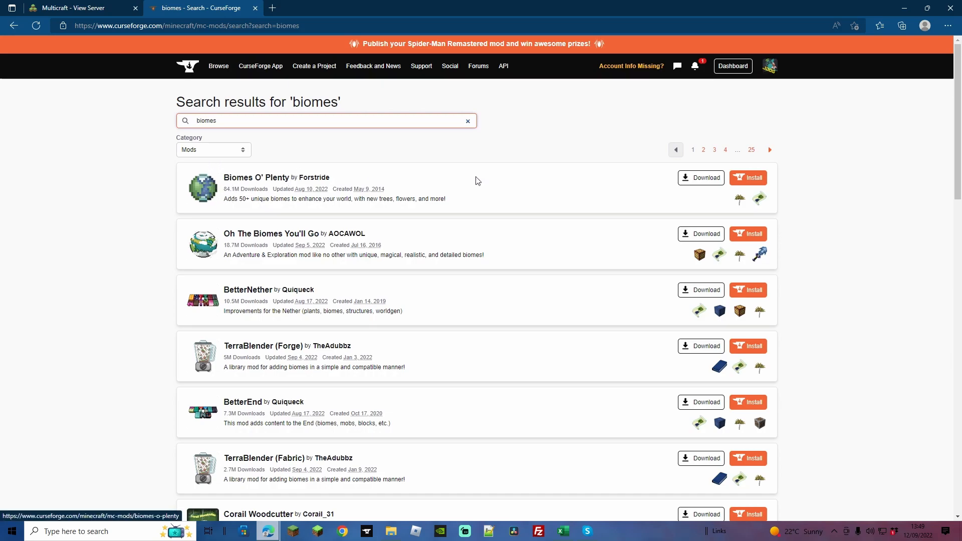
left_click(256, 177)
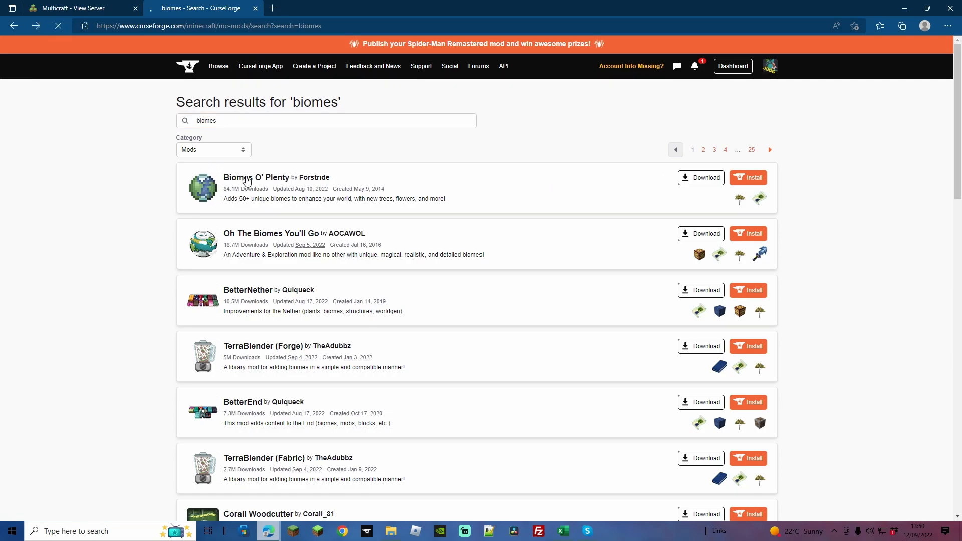
left_click(256, 177)
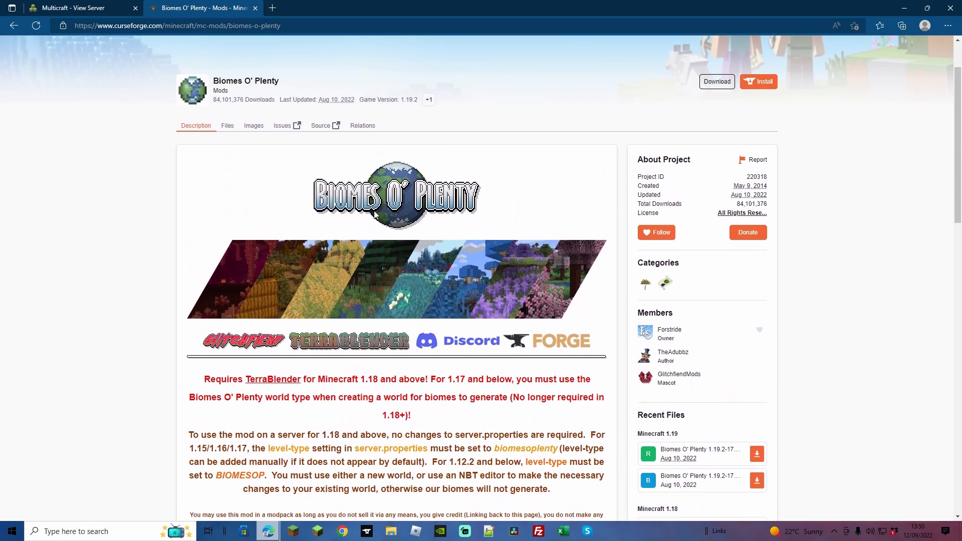
Filter the Files list to Minecraft 1.12.2 and download Biomes O' Plenty 1.12.2-7.0.1.2445
left_click(227, 127)
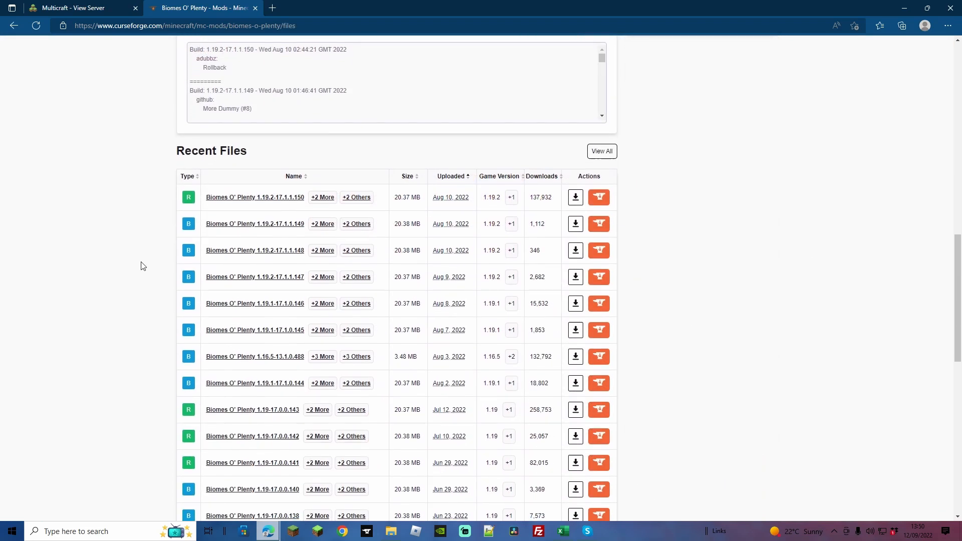
scroll("down", 3)
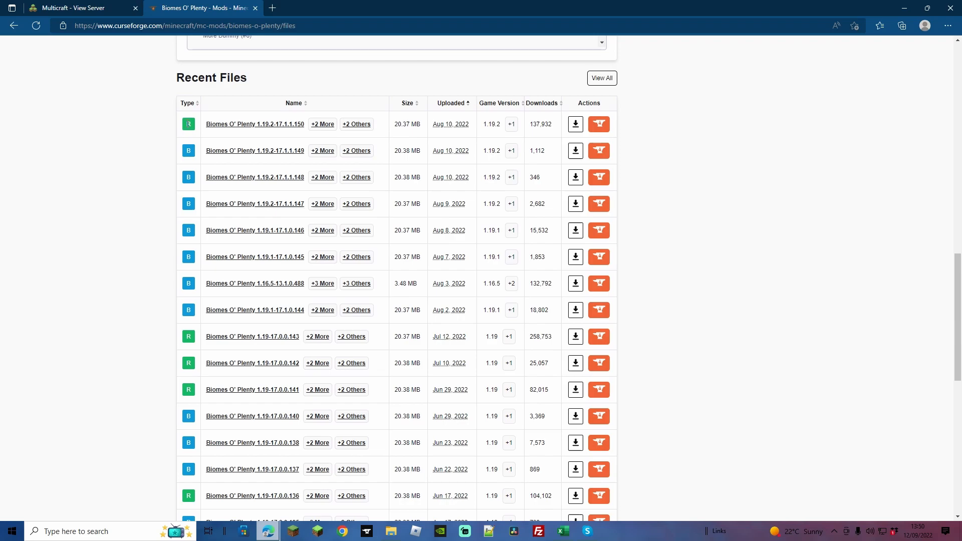
scroll("down", 3)
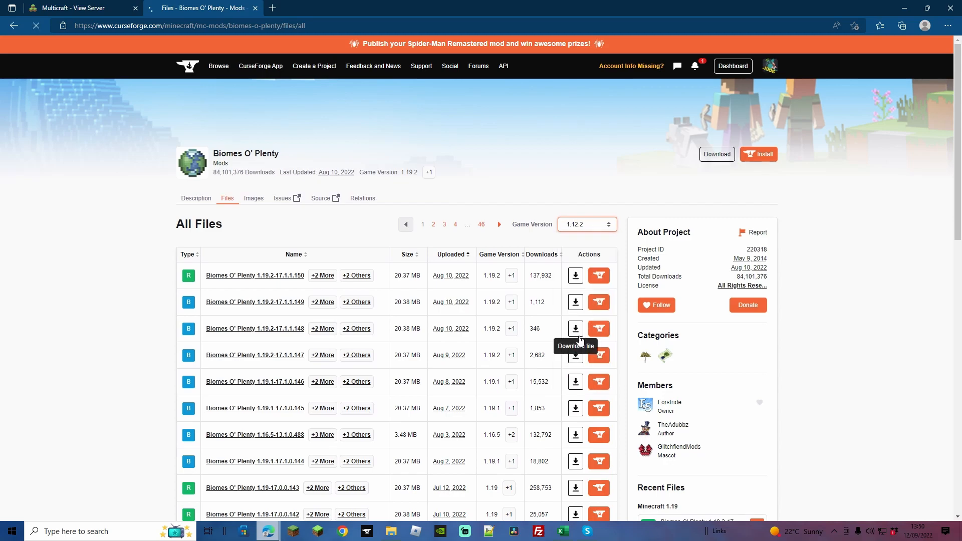
left_click(583, 224)
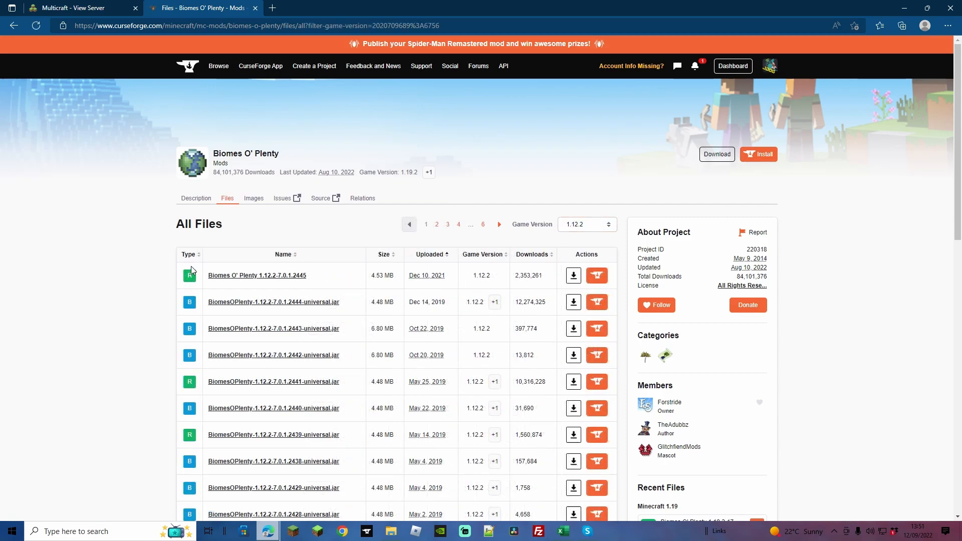
mouse_move(572, 275)
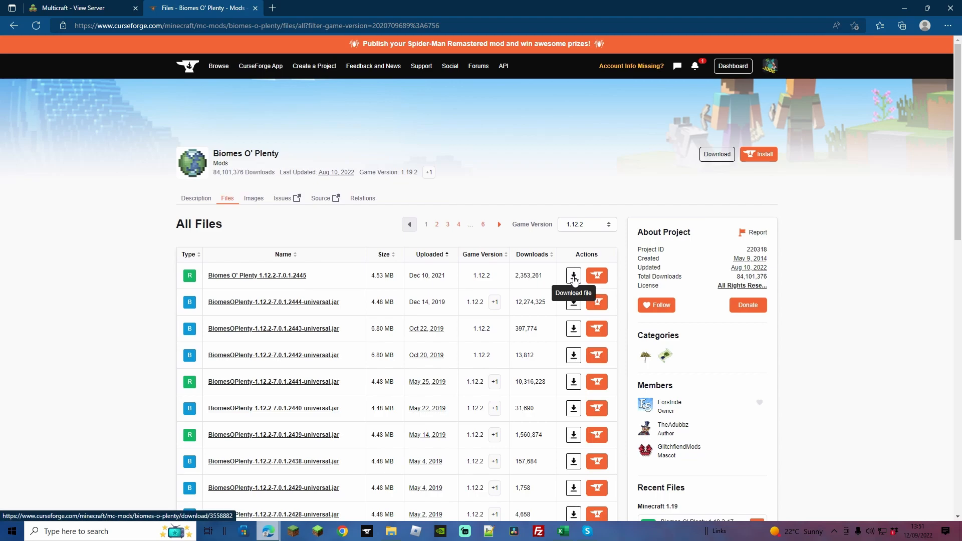
left_click(572, 275)
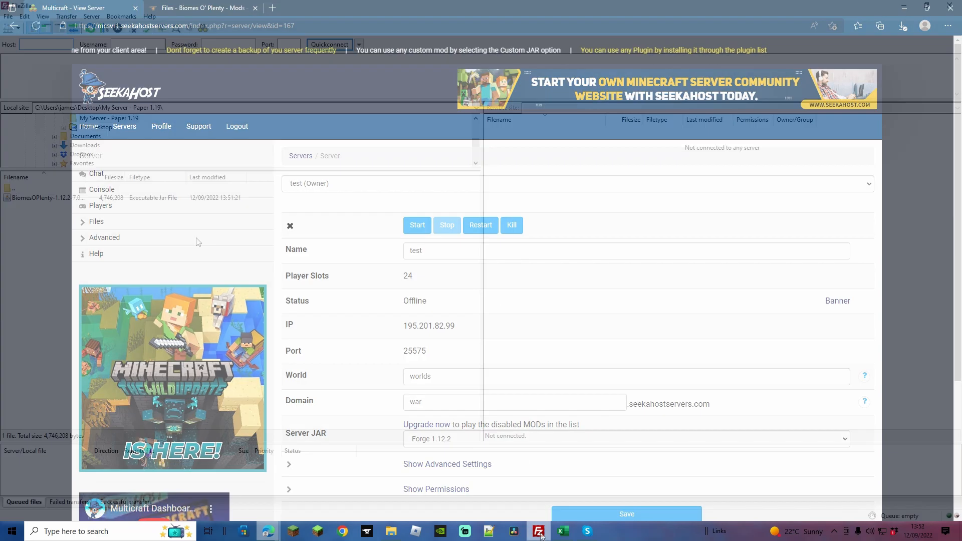
Bring FileZilla forward and shrink it to sit beside the FTP Server Login page
left_click(537, 531)
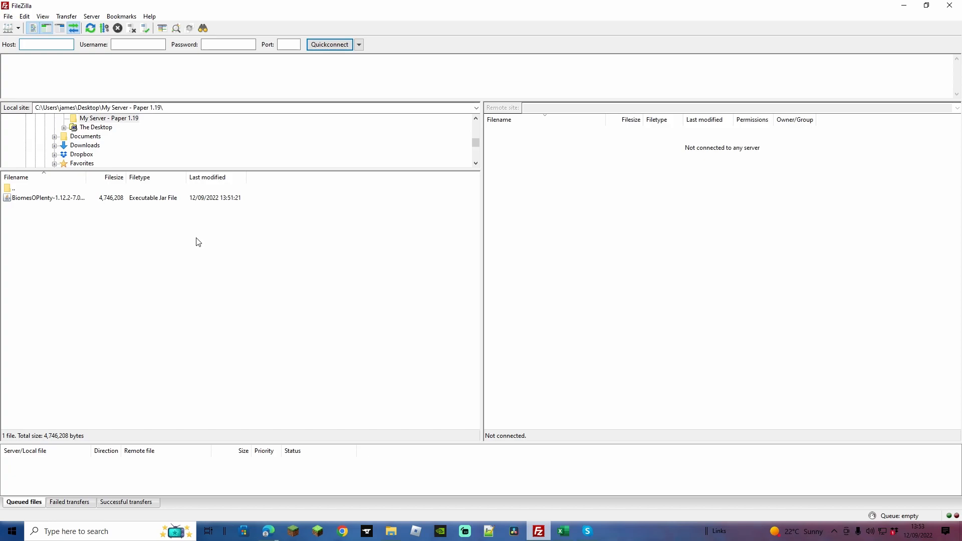
left_click(46, 44)
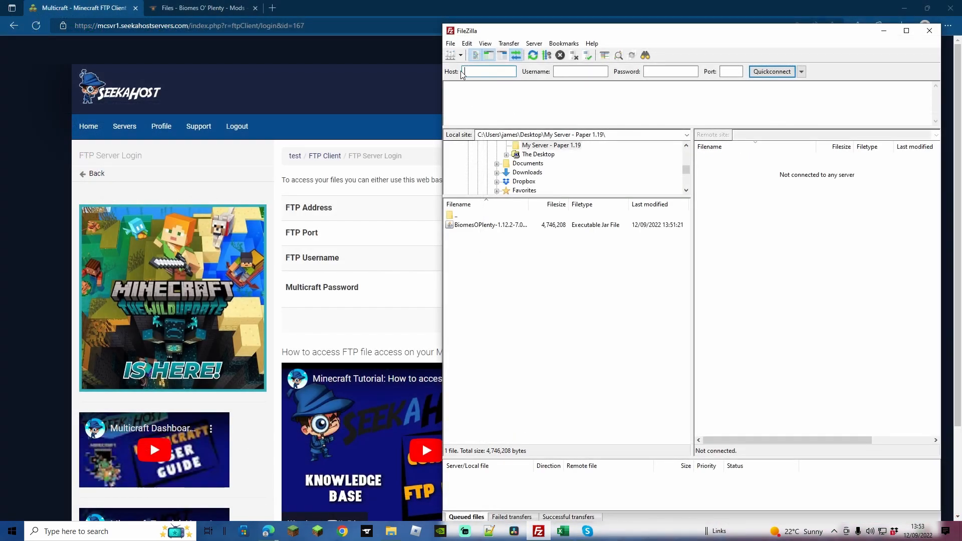
mouse_move(485, 71)
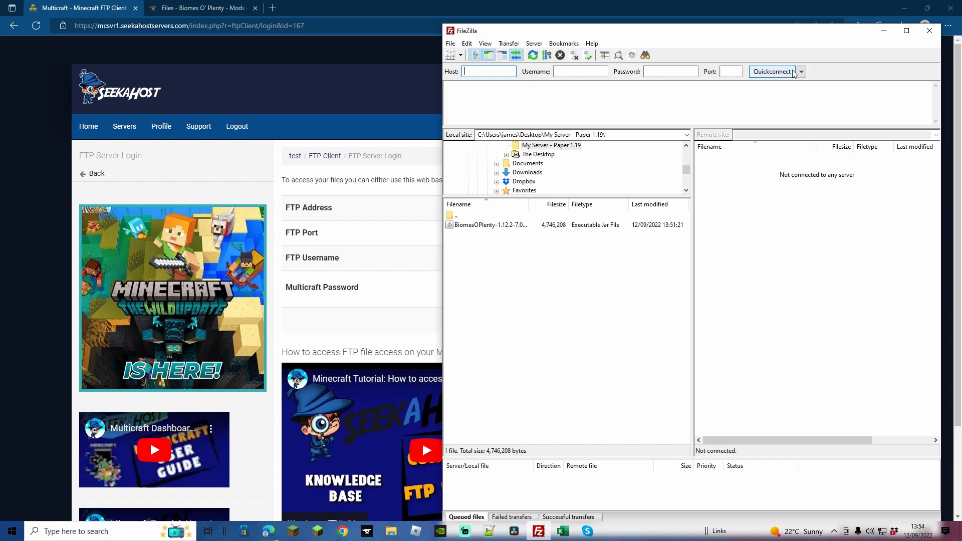
Quickconnect to the server's FTP account and browse into its root file listing
left_click(771, 71)
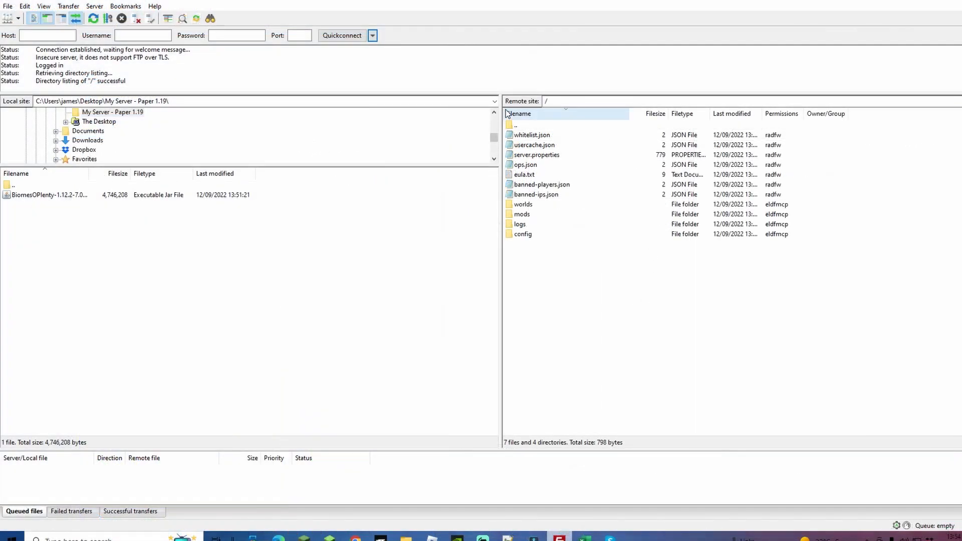
mouse_move(500, 90)
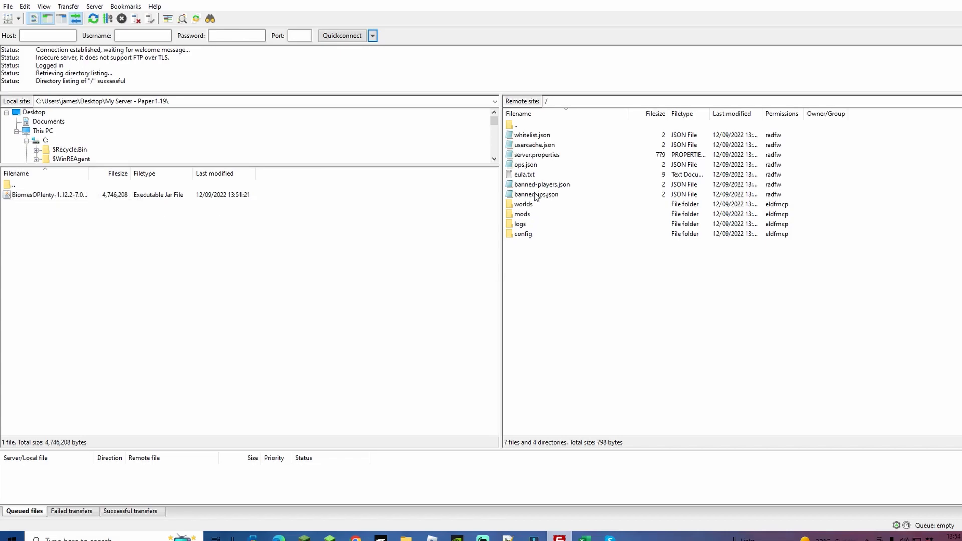
double_click(520, 214)
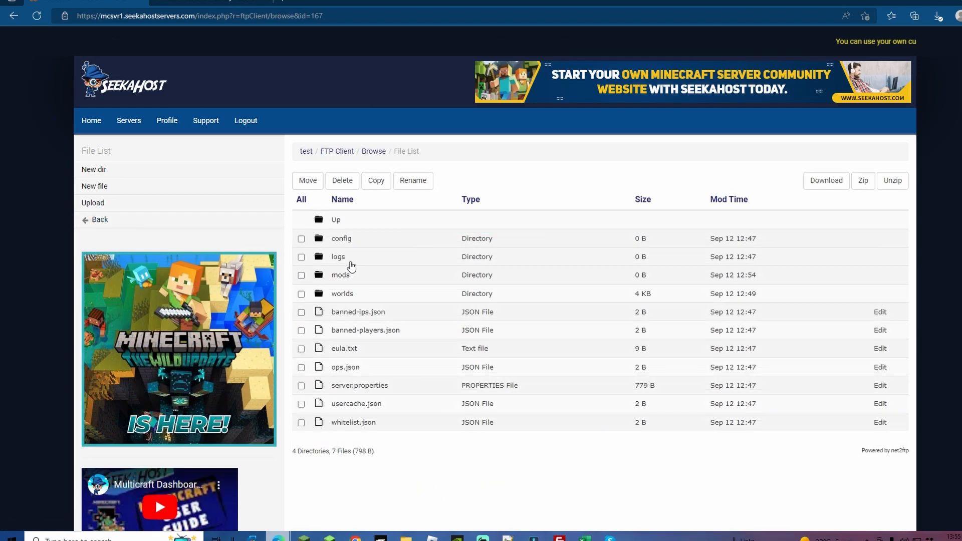
mouse_move(341, 238)
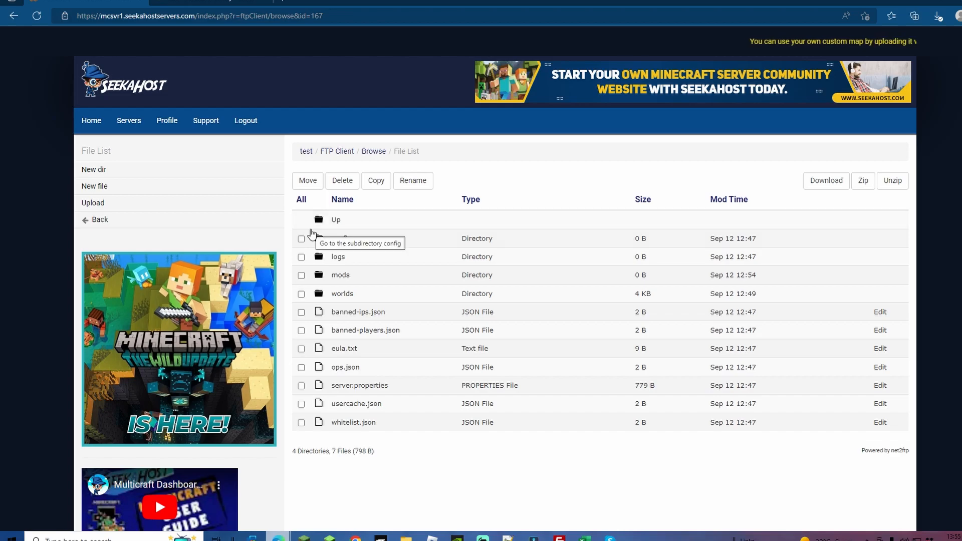
Delete the worlds folder from the server via the FTP File Access browser and confirm
left_click(301, 294)
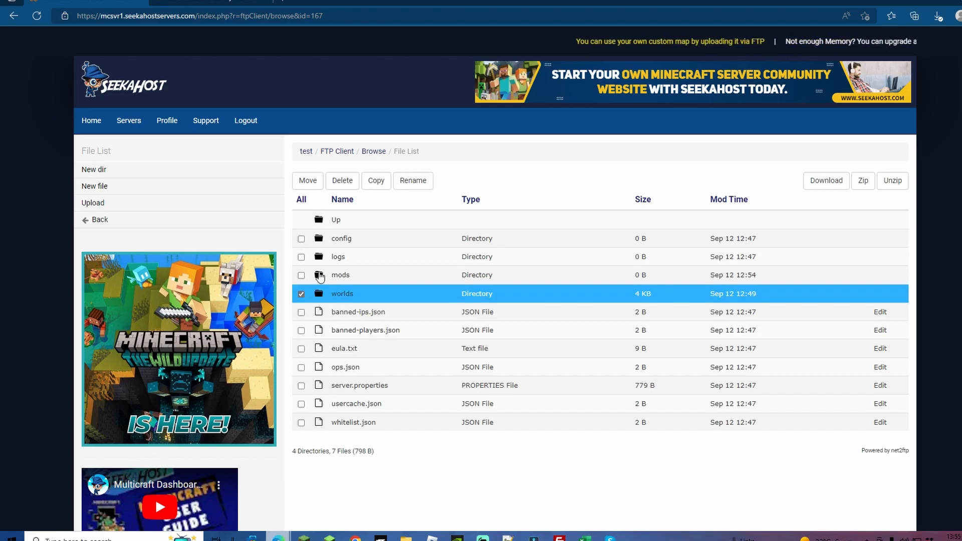
left_click(341, 180)
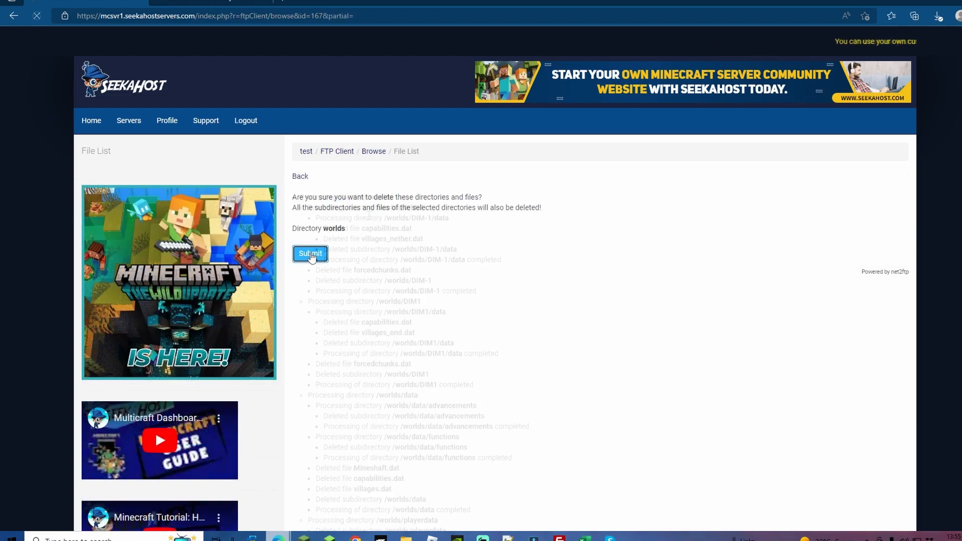
left_click(309, 253)
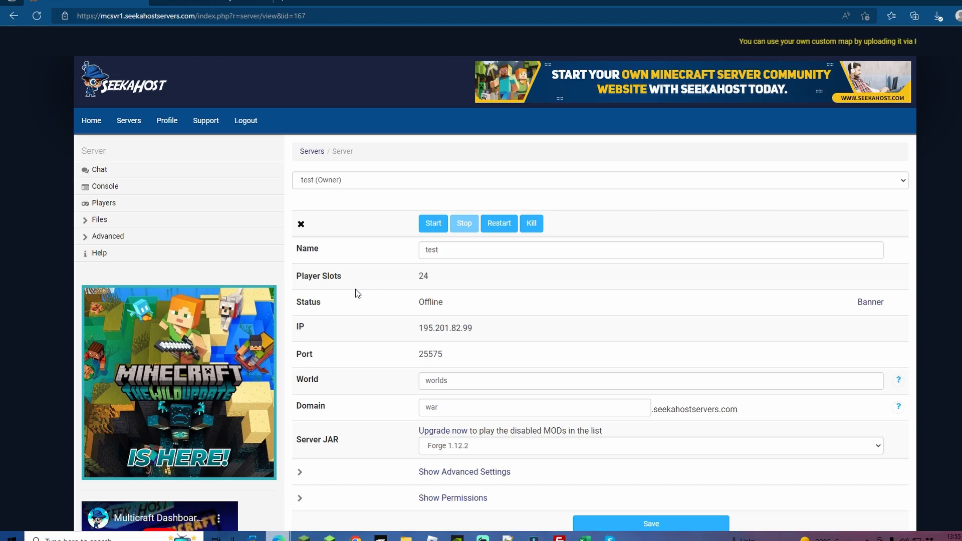
In server.properties under Config Files, change Level Type from Standard World to Customized
left_click(99, 220)
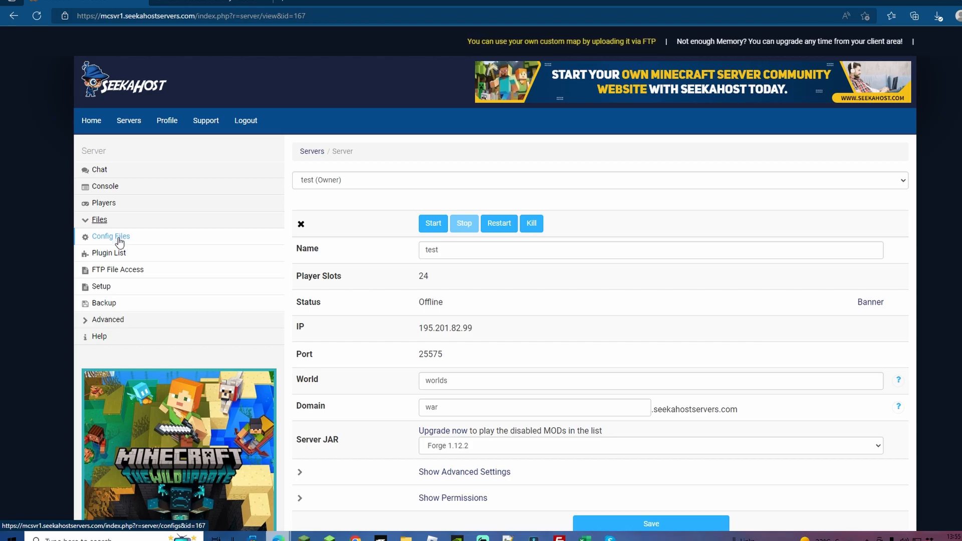
left_click(110, 236)
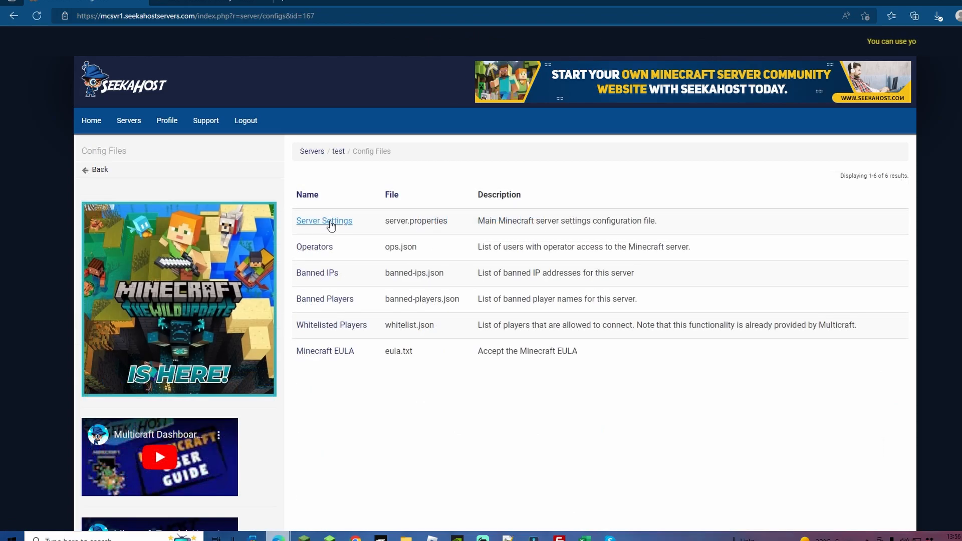
left_click(324, 220)
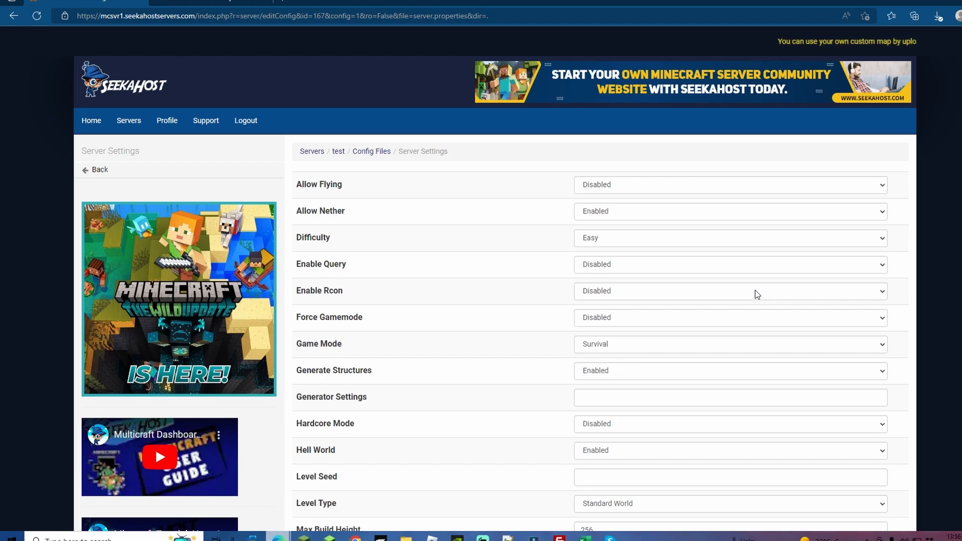
scroll("down", 3)
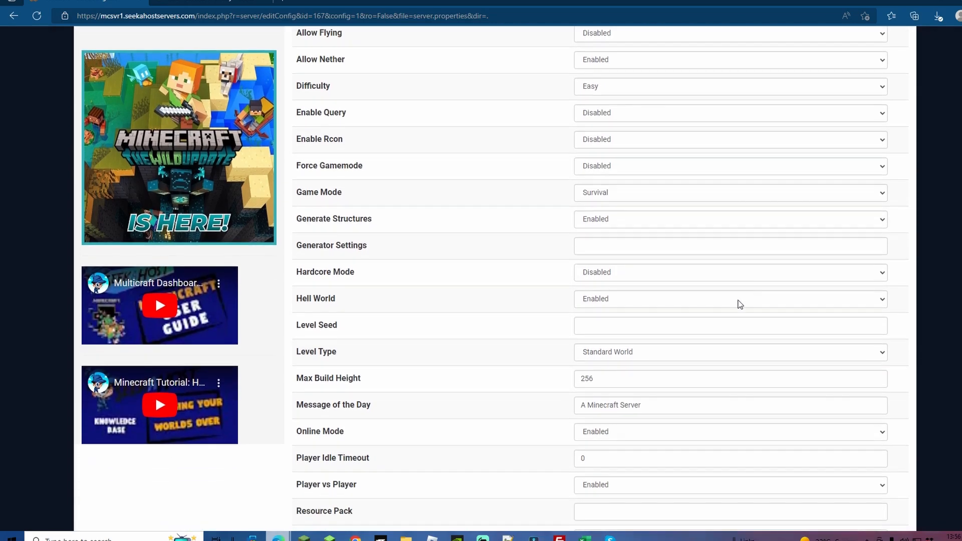
left_click(729, 351)
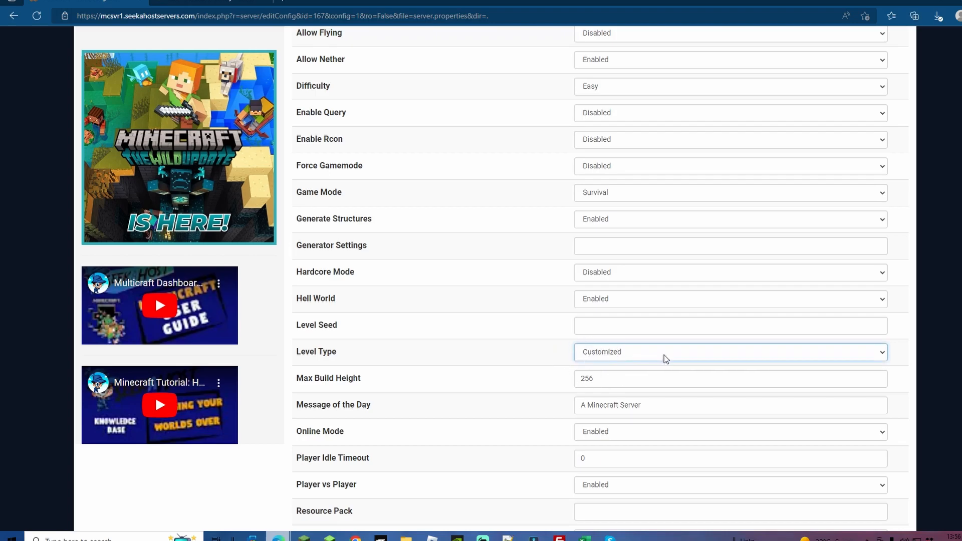
mouse_move(430, 352)
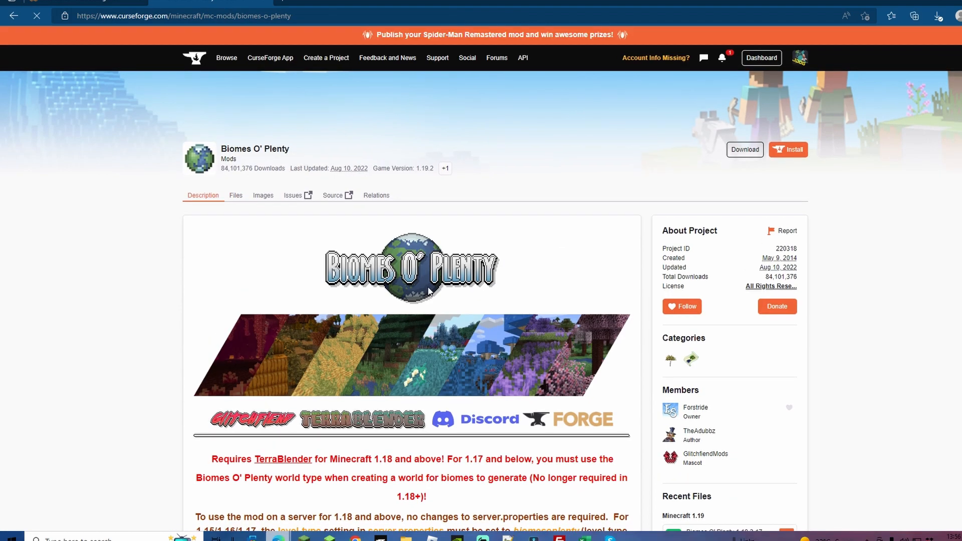
Select the biomesoplenty level-type value on the mod description, then return to Multicraft
scroll("down", 3)
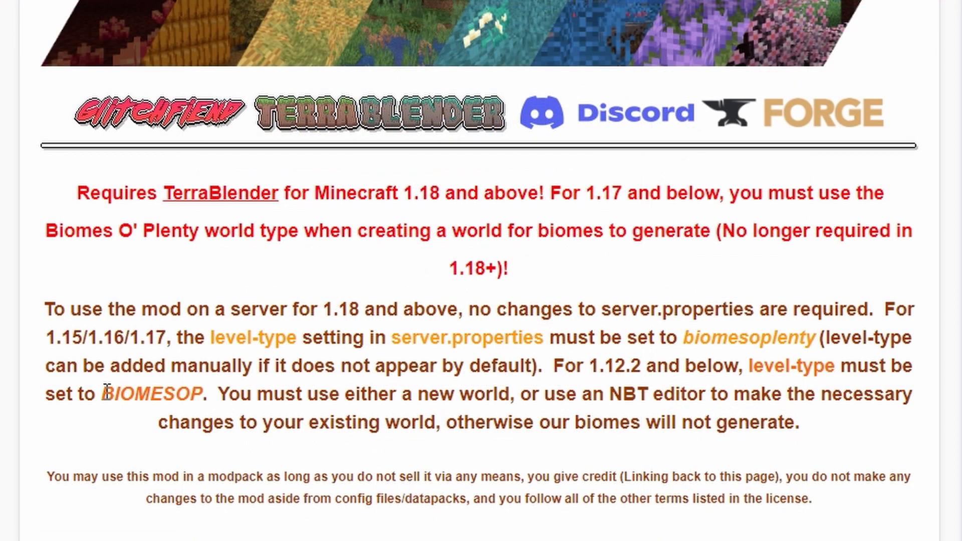
double_click(152, 394)
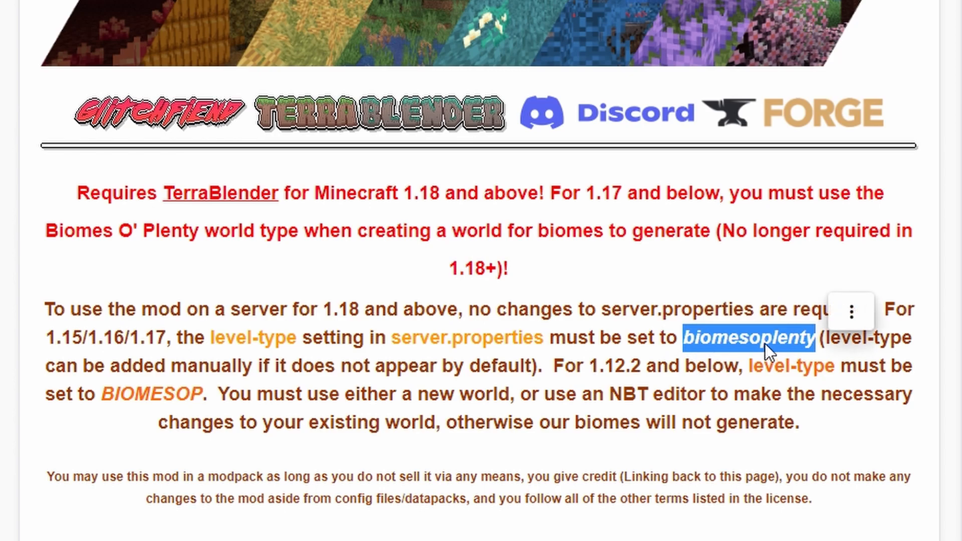
left_click(83, 7)
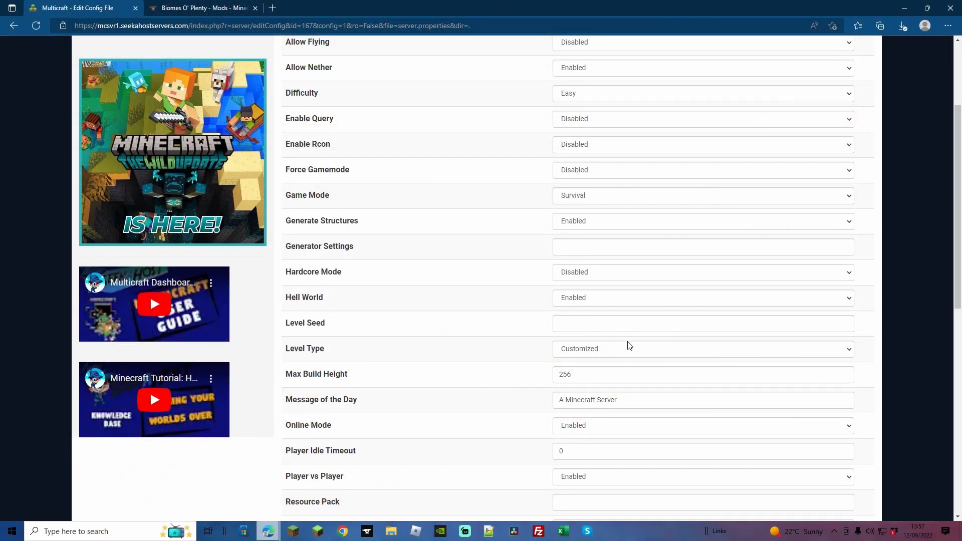
mouse_move(650, 358)
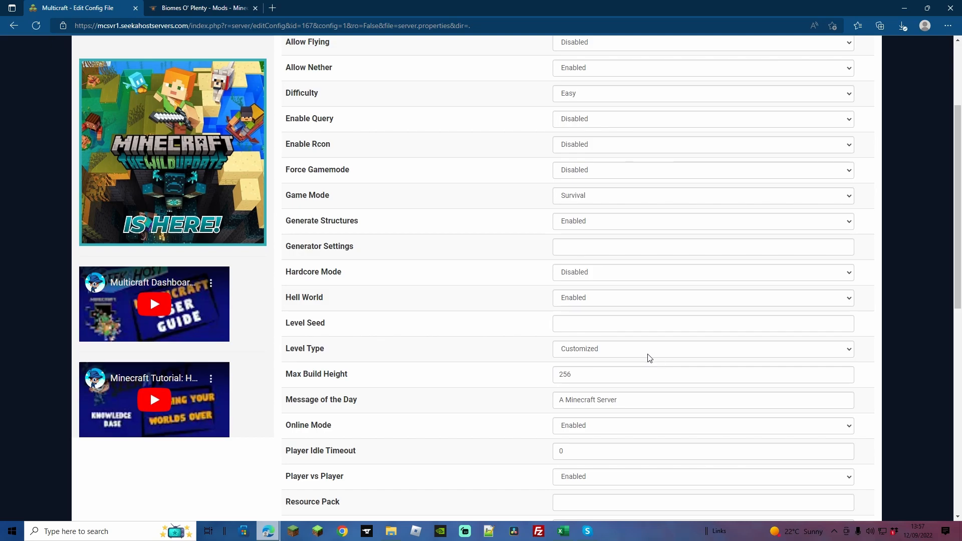
Save the server settings and return to the test server's FTP File Access list
scroll("down", 3)
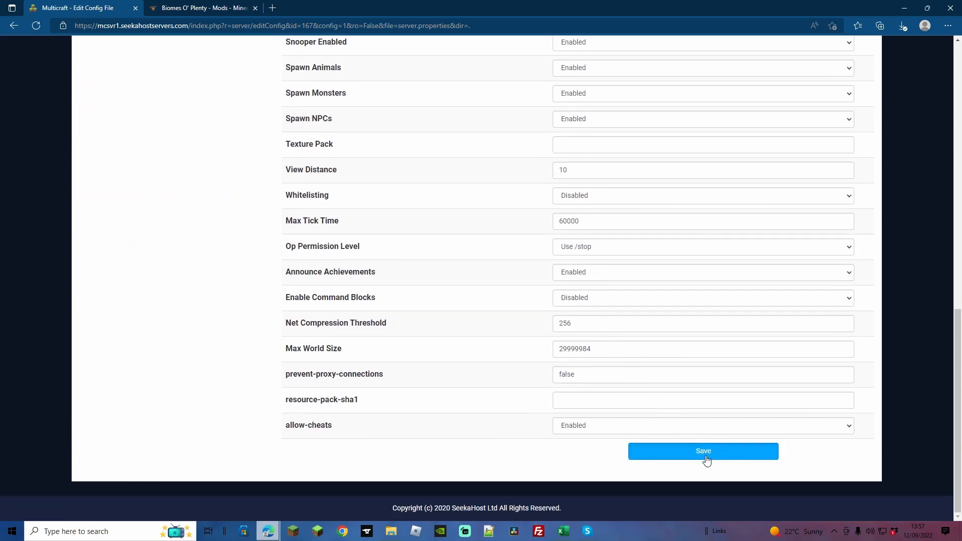
left_click(703, 451)
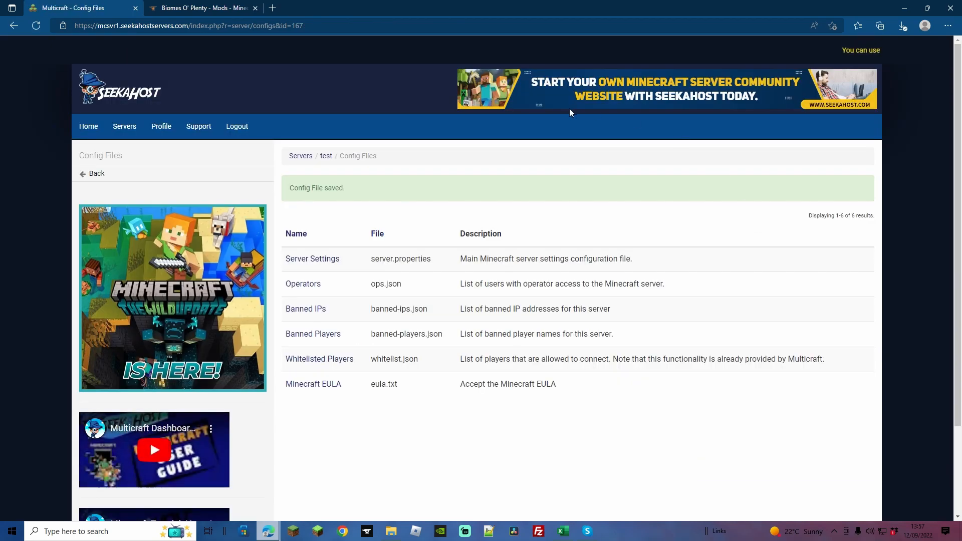
left_click(326, 156)
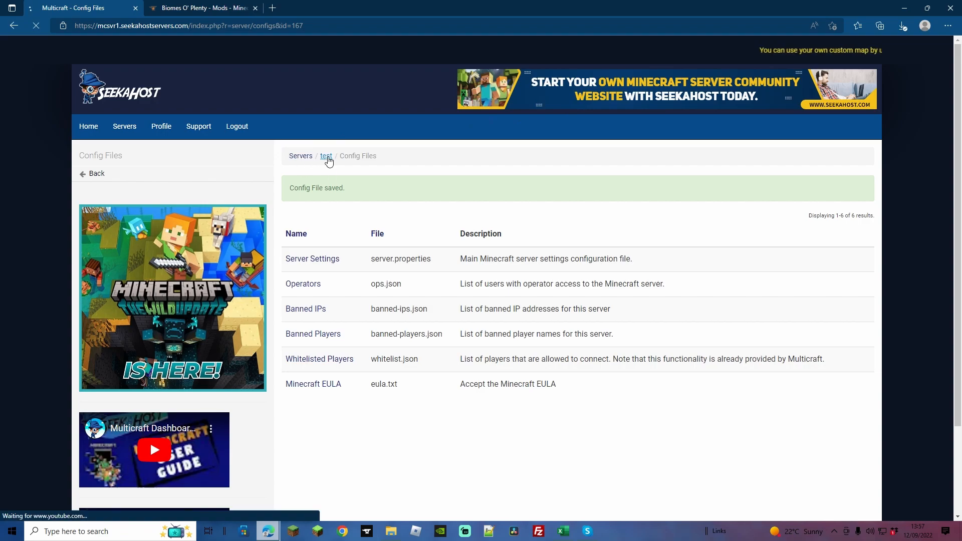
left_click(326, 157)
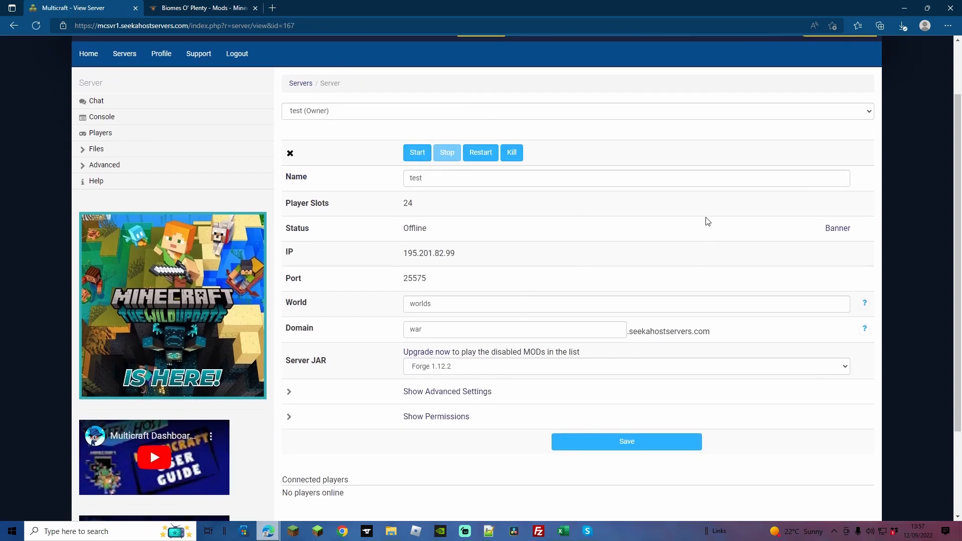
left_click(96, 148)
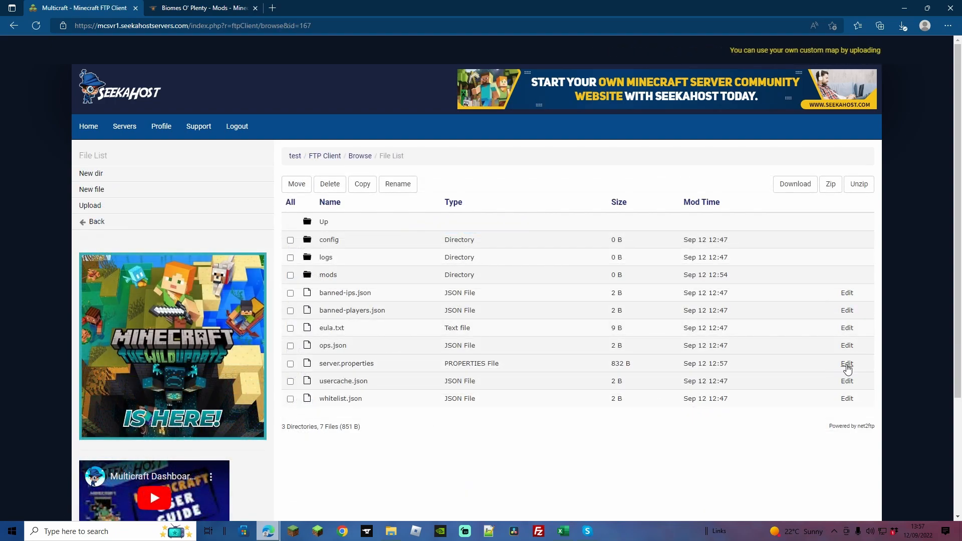
Edit server.properties and replace the CUSTOMIZED level-type value with BIOMESOP
left_click(847, 363)
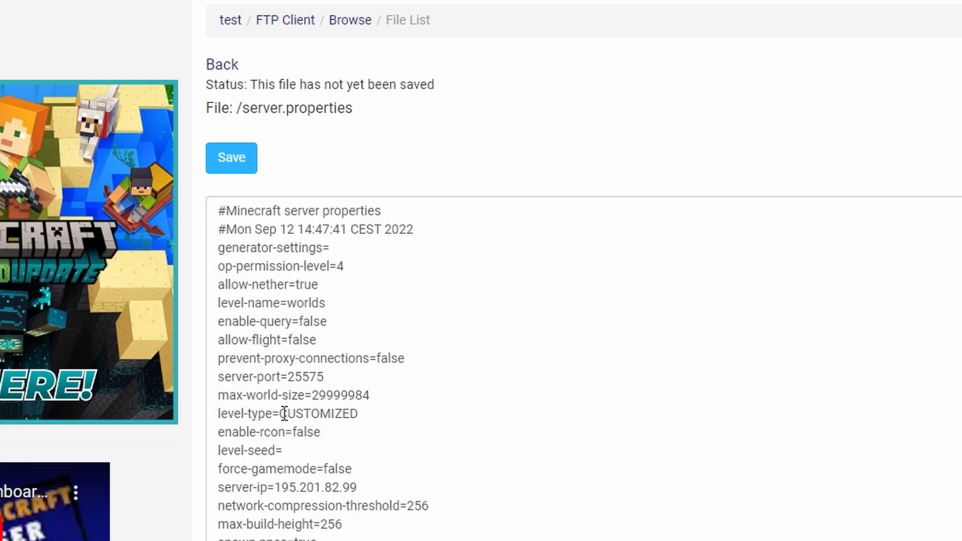
double_click(317, 414)
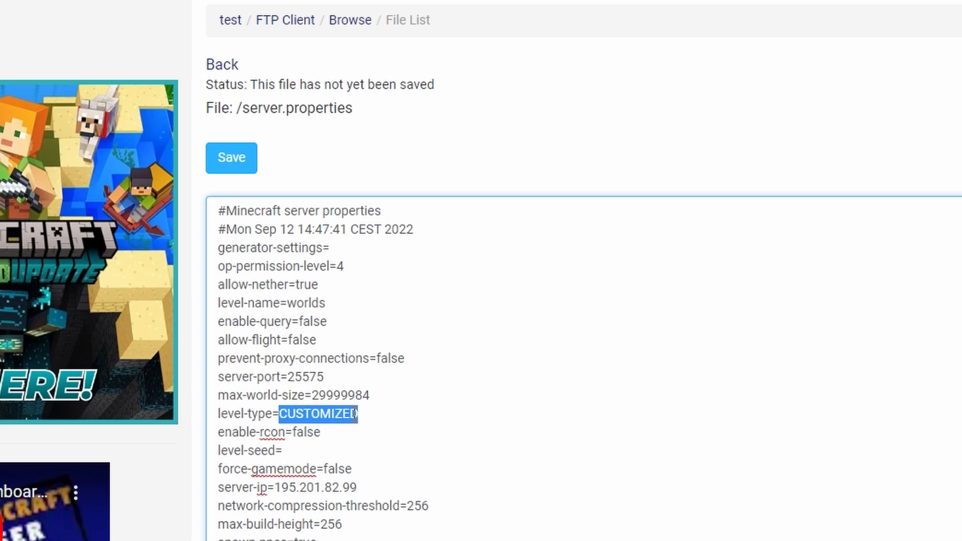
type("BIOM")
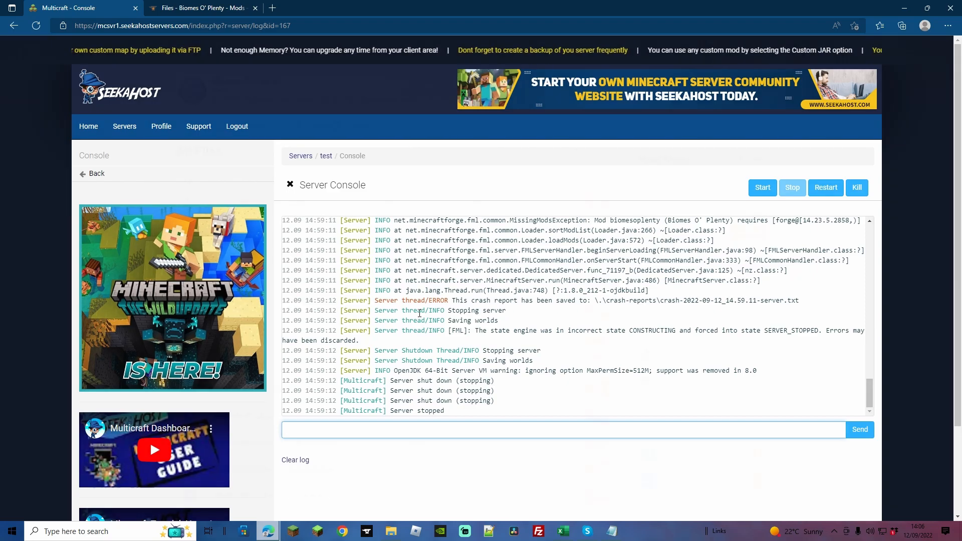
Show CurseForge's Biomes O' Plenty file list filtered to Minecraft 1.12.2
left_click(200, 8)
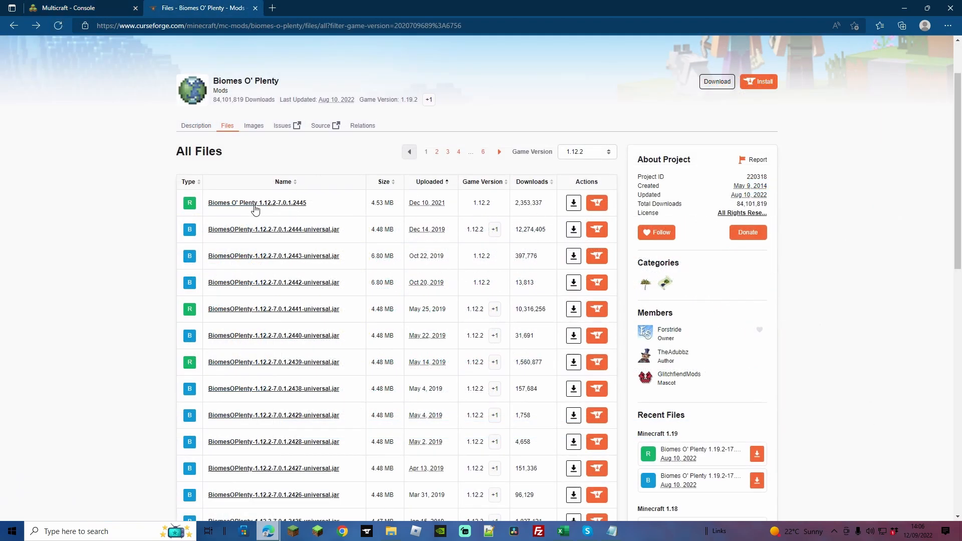
mouse_move(303, 399)
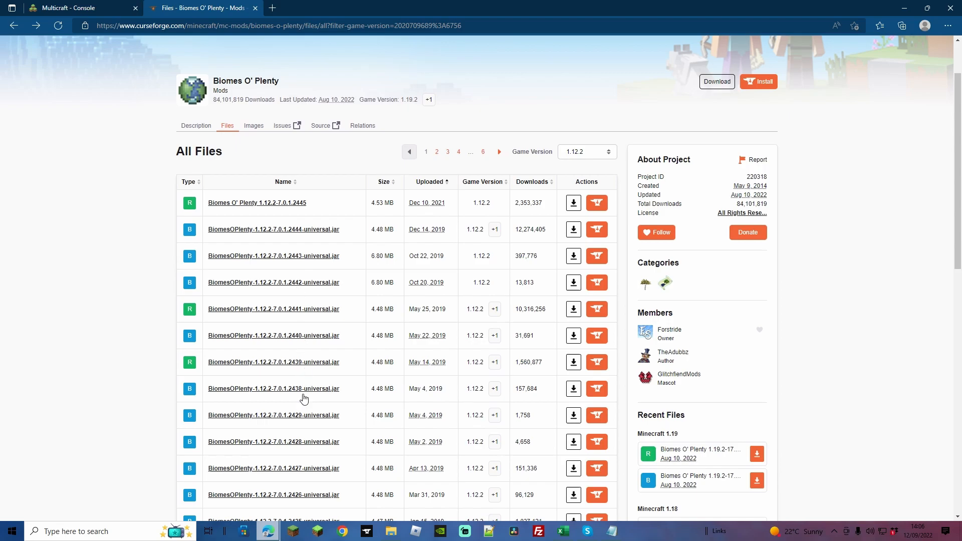
mouse_move(342, 472)
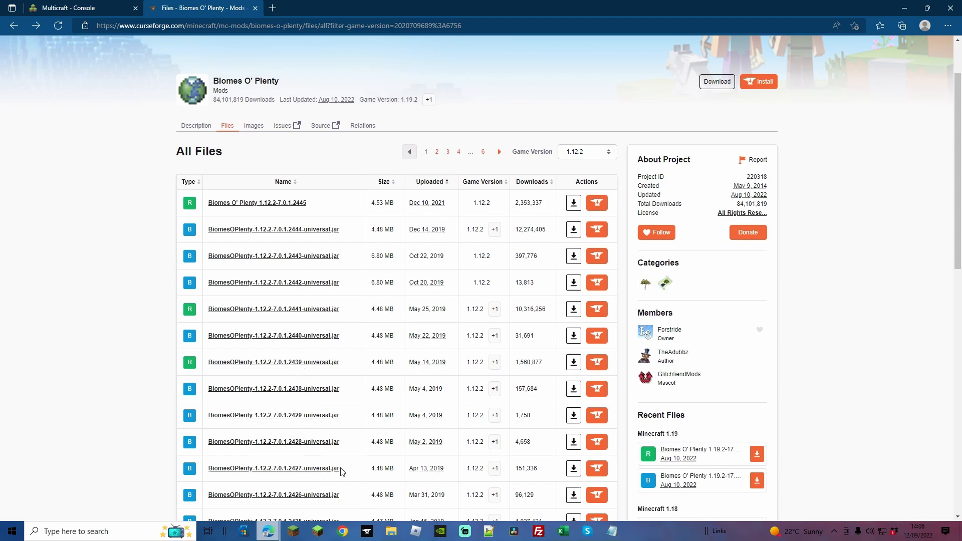
mouse_move(460, 400)
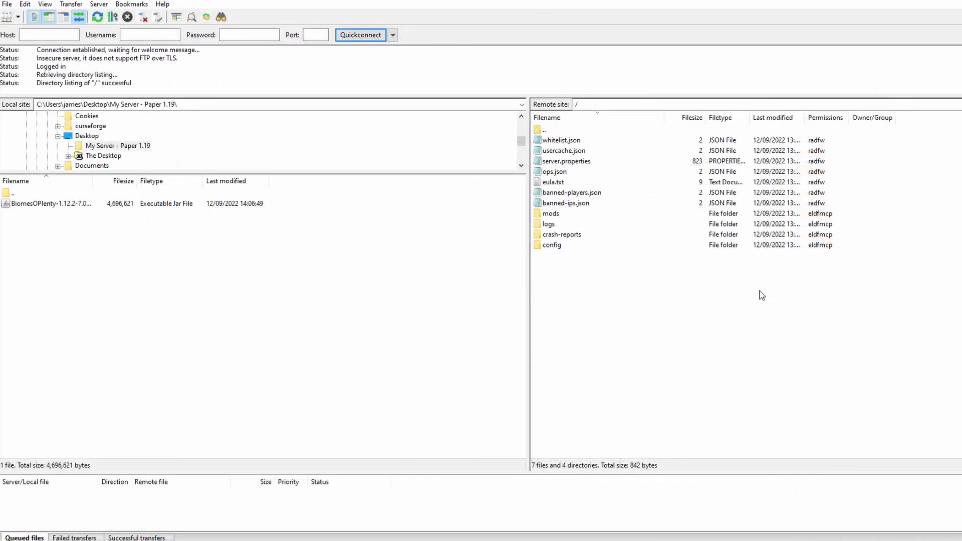
Enter the remote mods folder and confirm deleting the old BiomesOPlenty jar
double_click(549, 213)
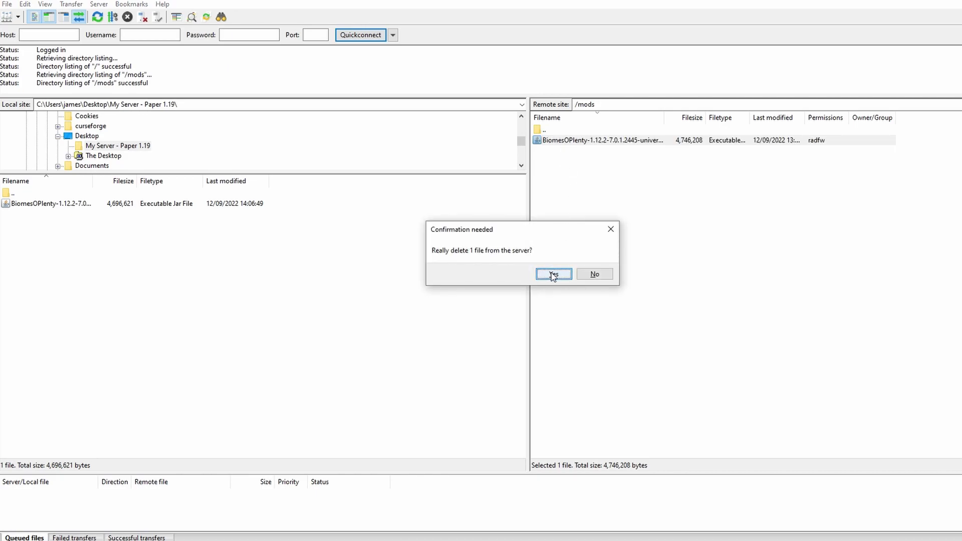
left_click(550, 274)
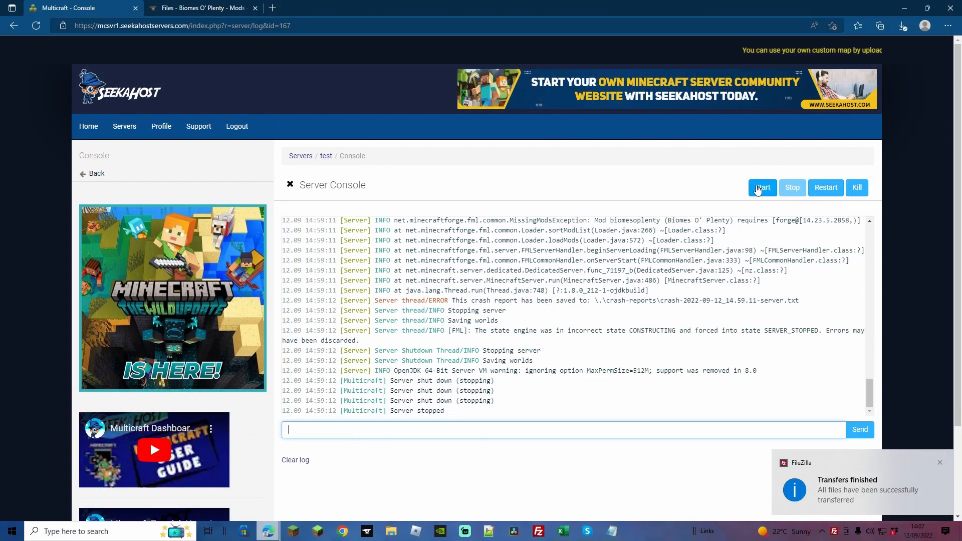
Start the server and check the Biomes O' Plenty files list while it boots to 'Done'
left_click(761, 188)
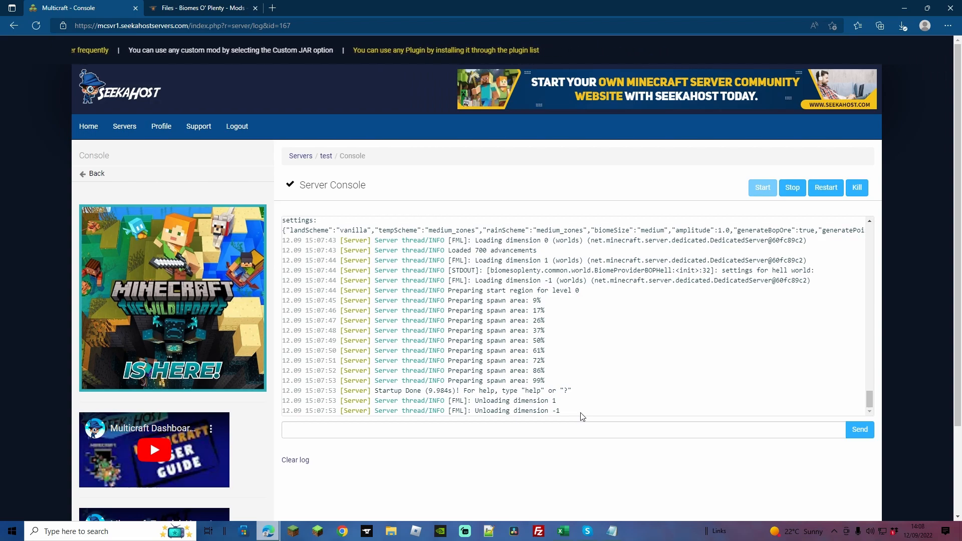
left_click(199, 8)
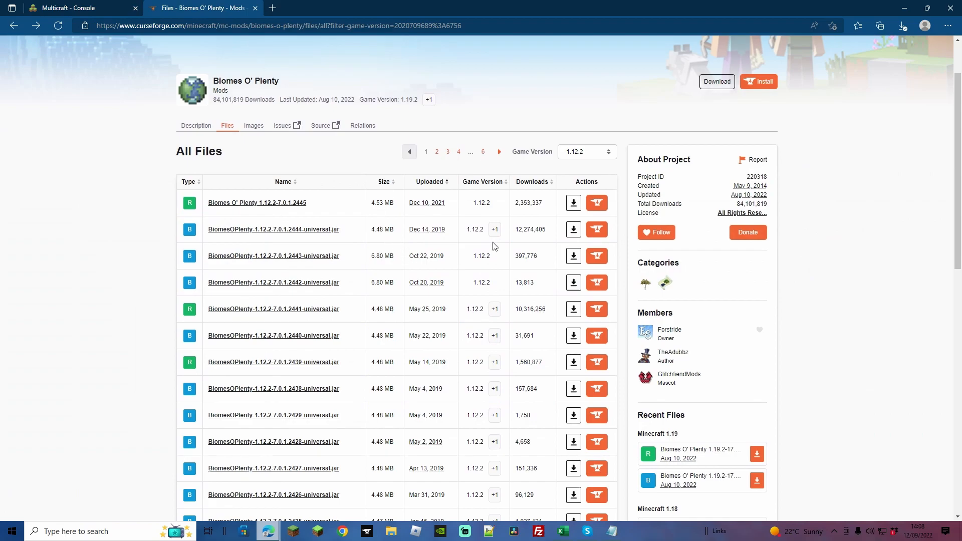
scroll("down", 3)
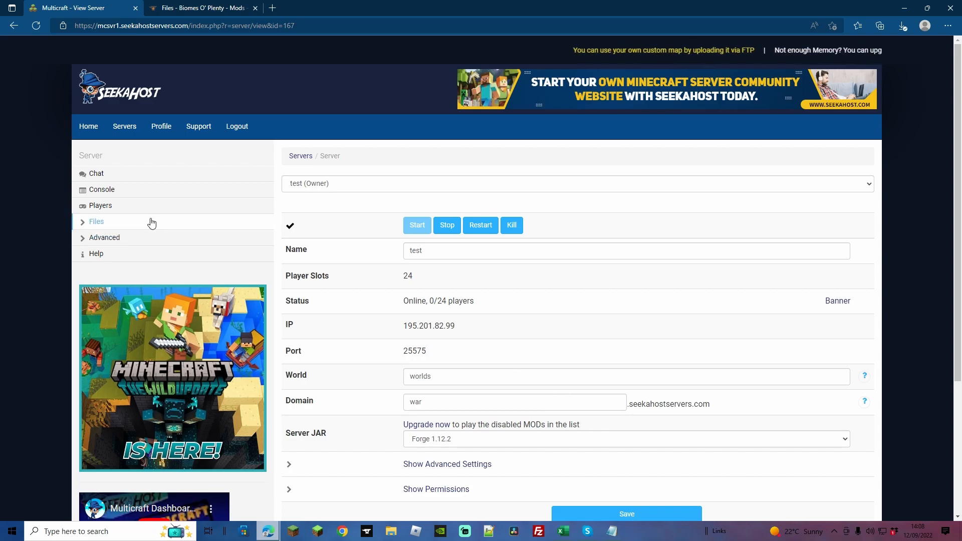
Reach the crash-reports folder through Files > FTP File Access, listing its six crash files
left_click(96, 222)
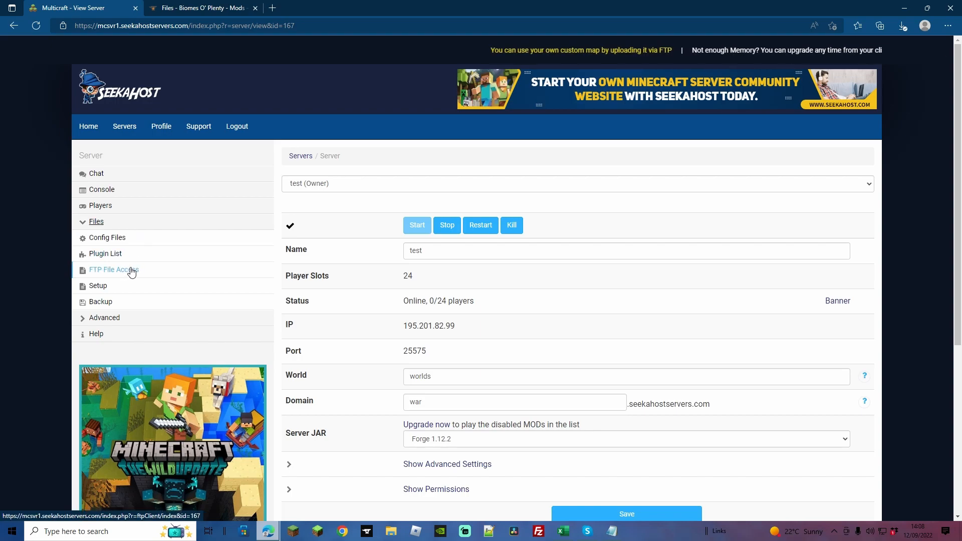
left_click(114, 271)
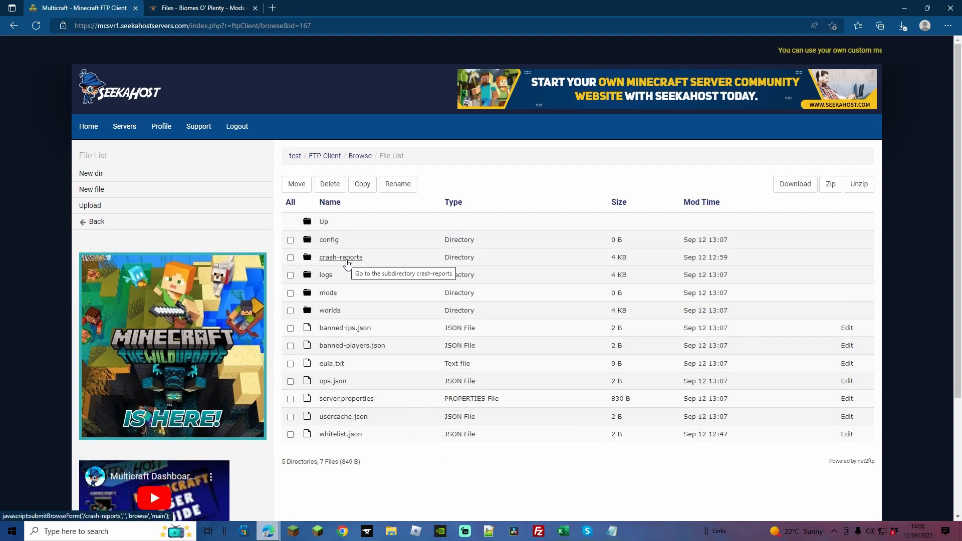
left_click(341, 257)
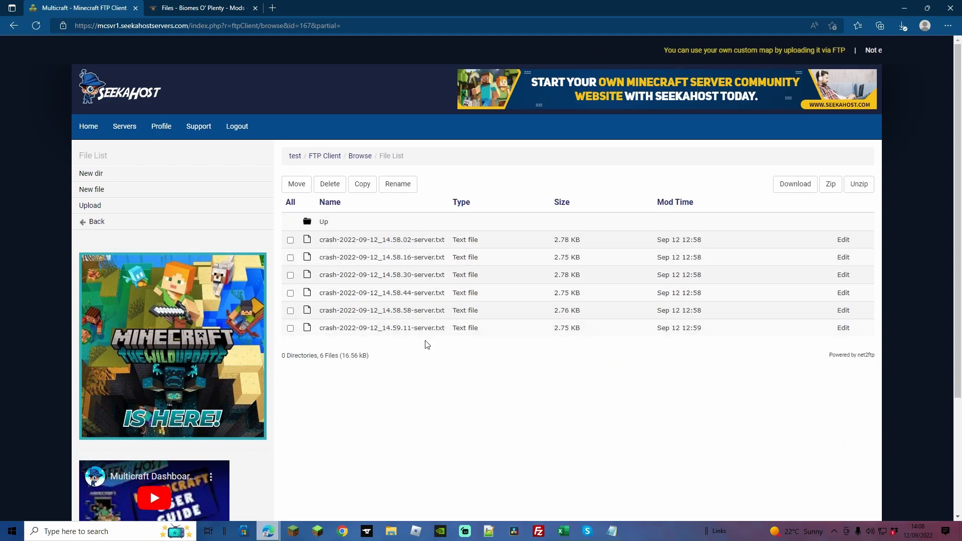